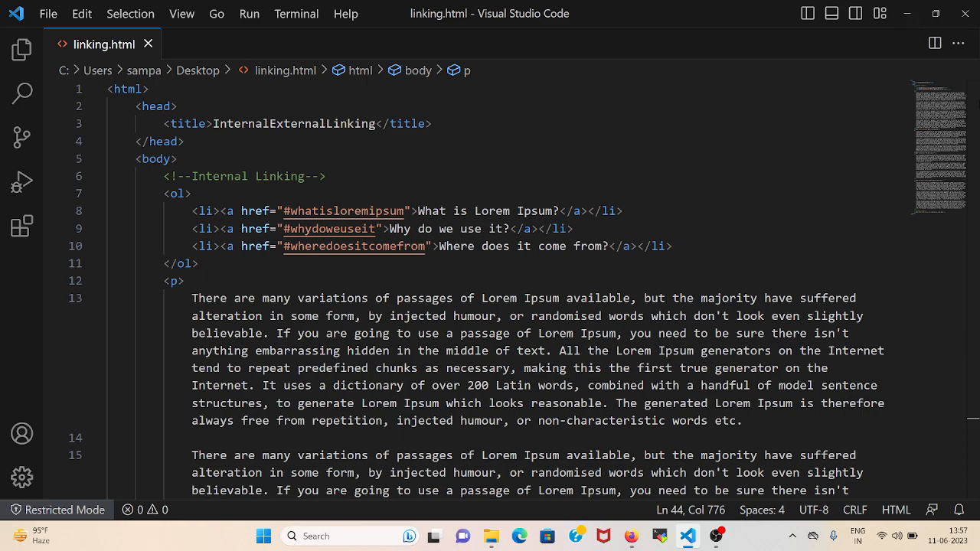
# Browse the linking page's list of section links and scroll through its content
pyautogui.click(193, 192)
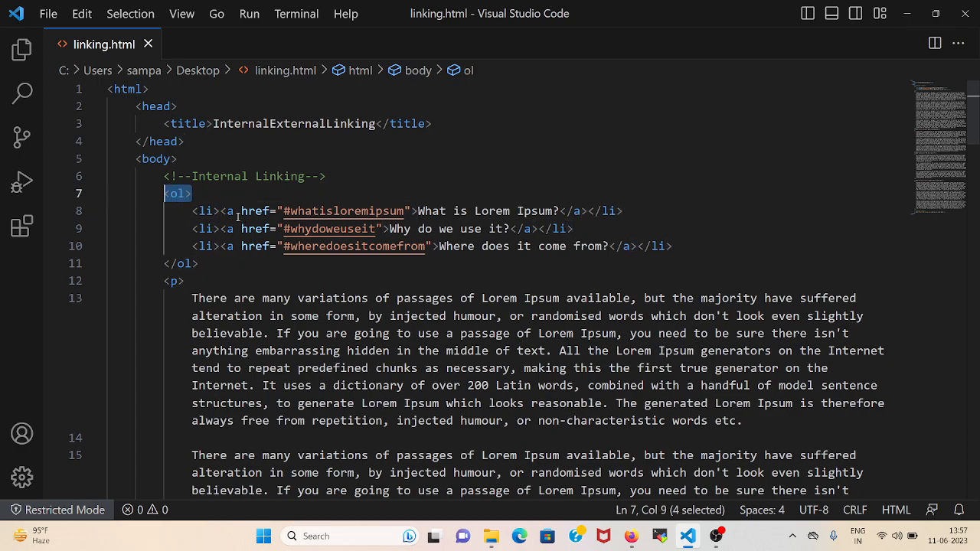
pyautogui.click(229, 211)
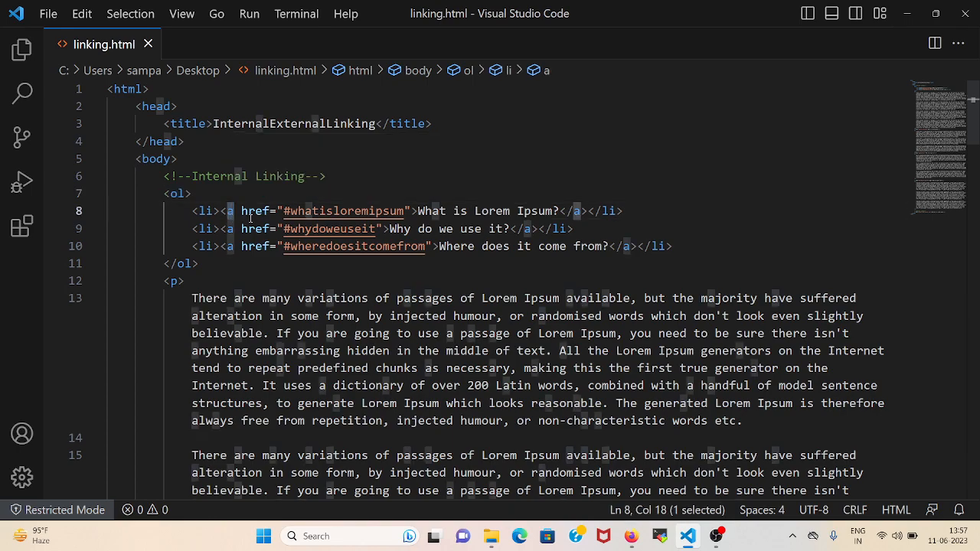
pyautogui.moveTo(254, 211)
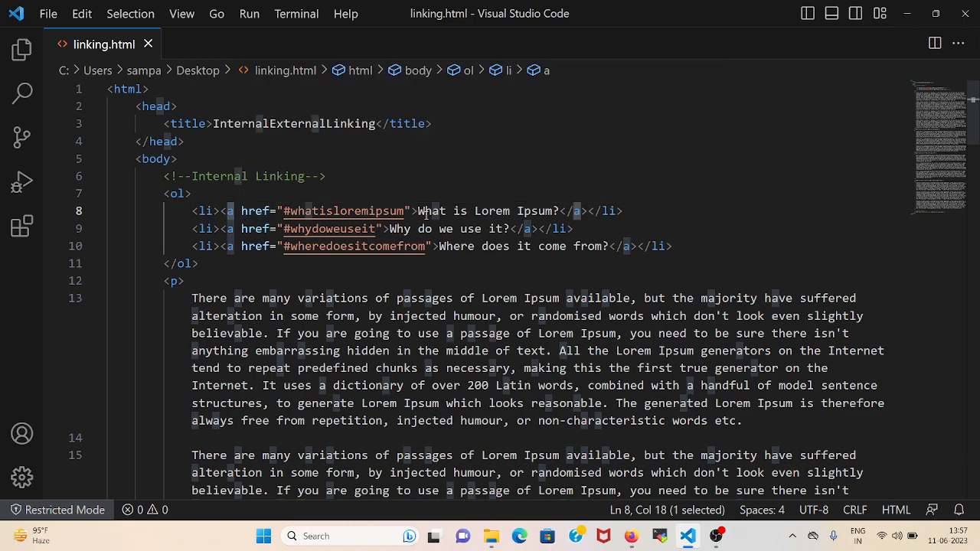
pyautogui.scroll(-3)
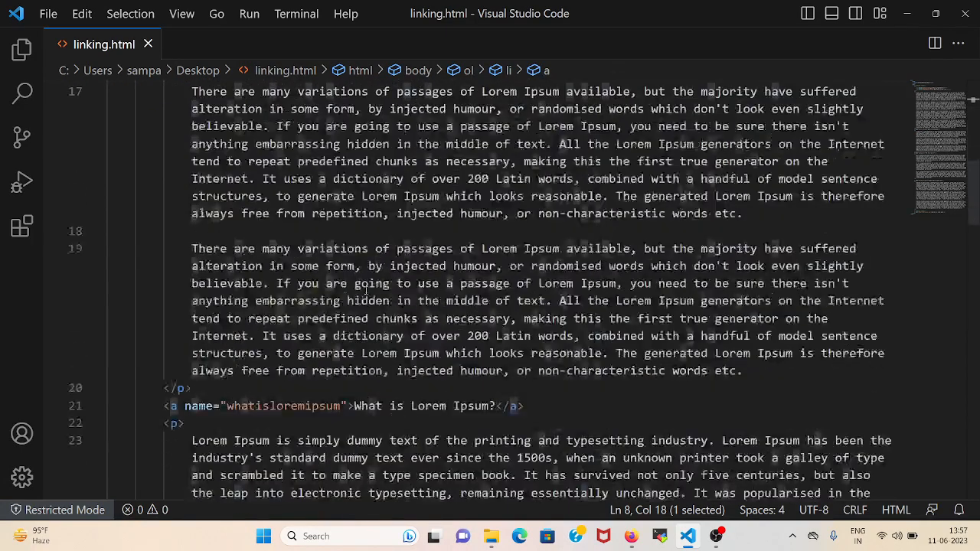
pyautogui.scroll(-3)
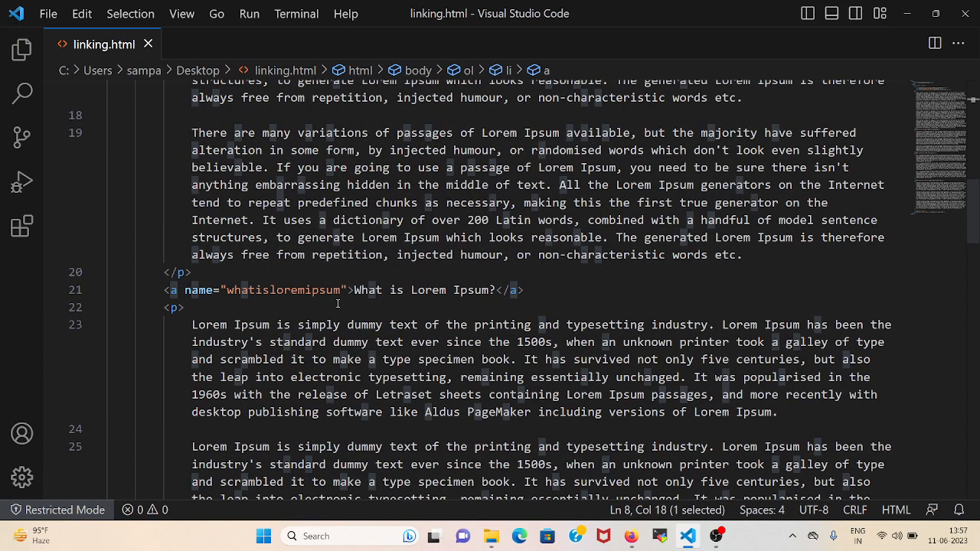
pyautogui.click(181, 306)
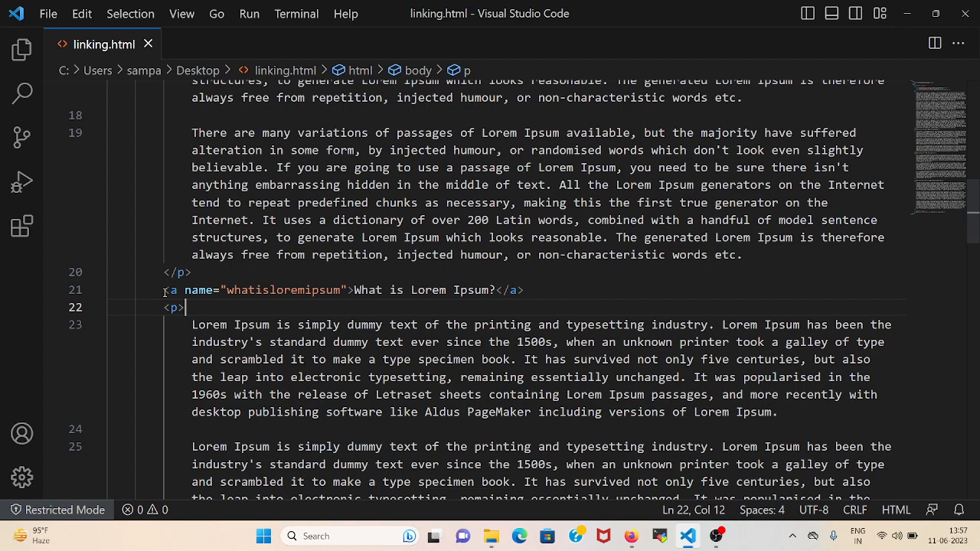
pyautogui.scroll(-3)
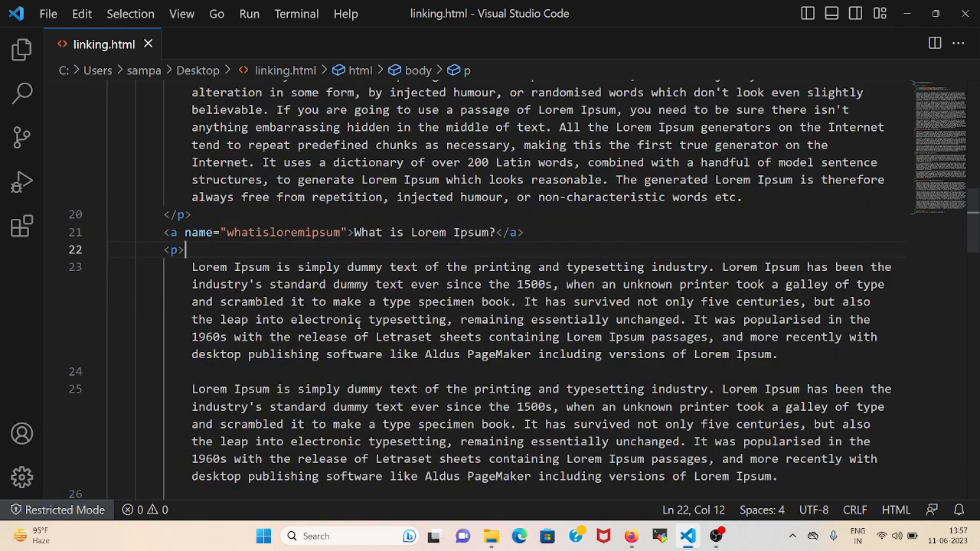
pyautogui.scroll(-3)
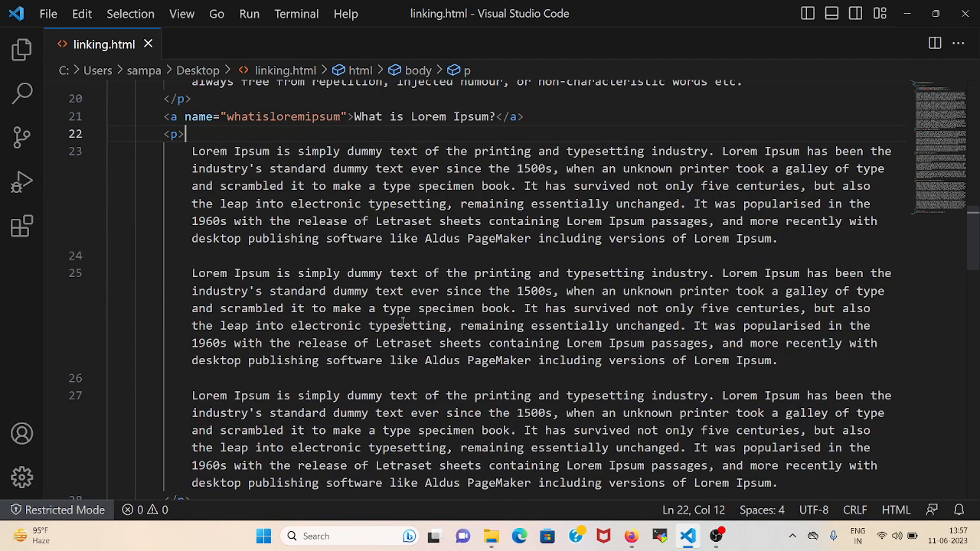
pyautogui.scroll(3)
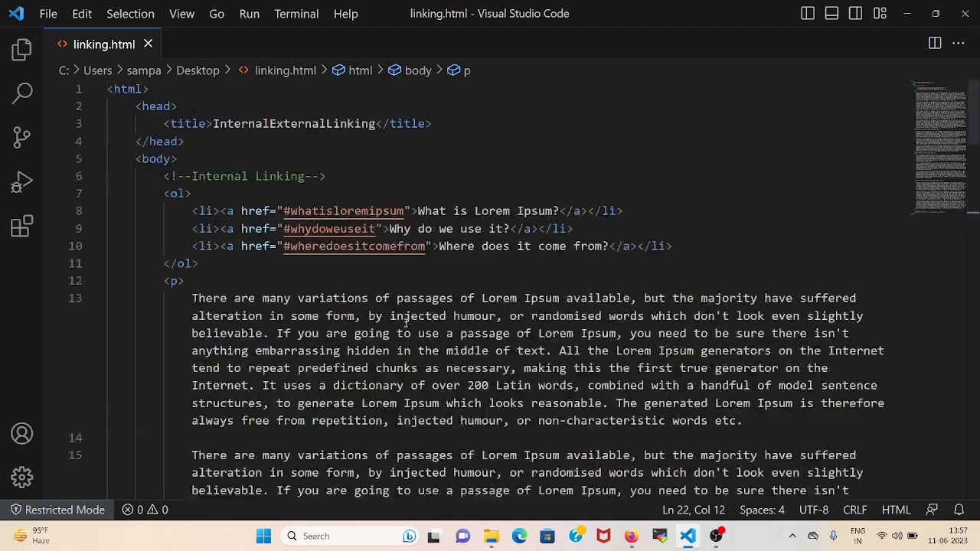
pyautogui.moveTo(343, 212)
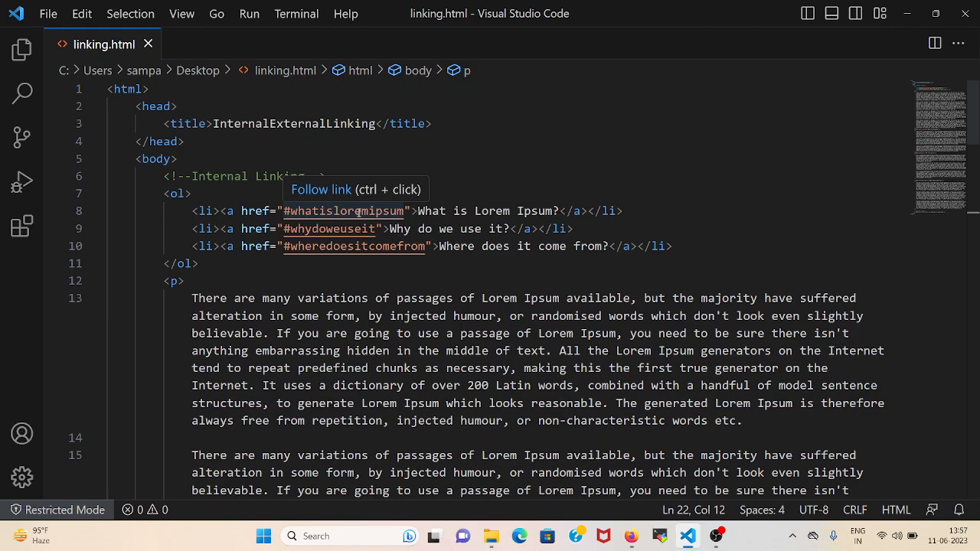
pyautogui.scroll(-3)
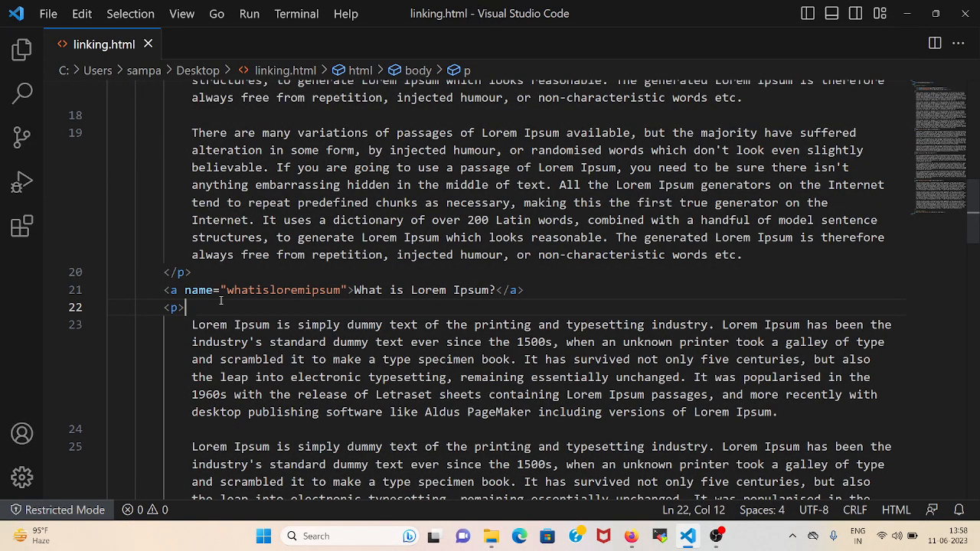
pyautogui.scroll(-3)
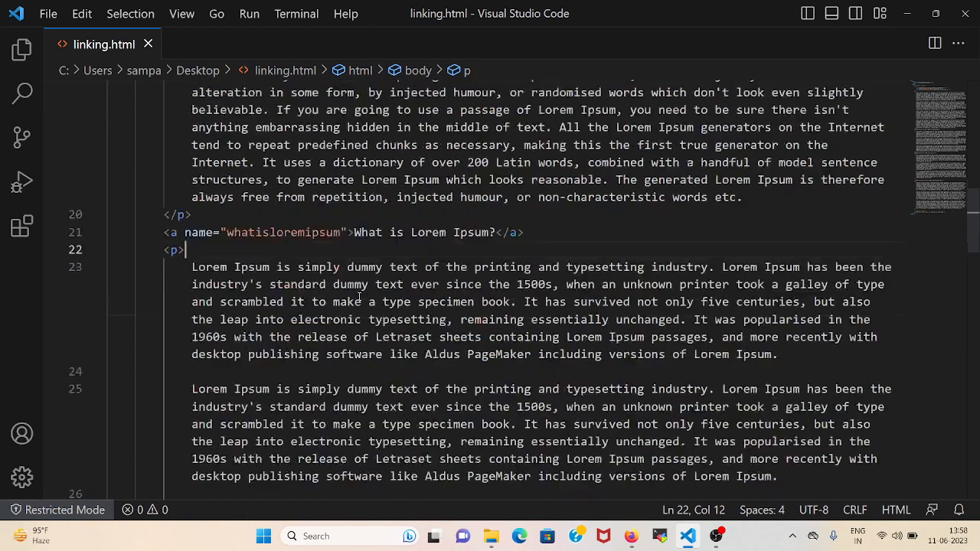
pyautogui.scroll(-3)
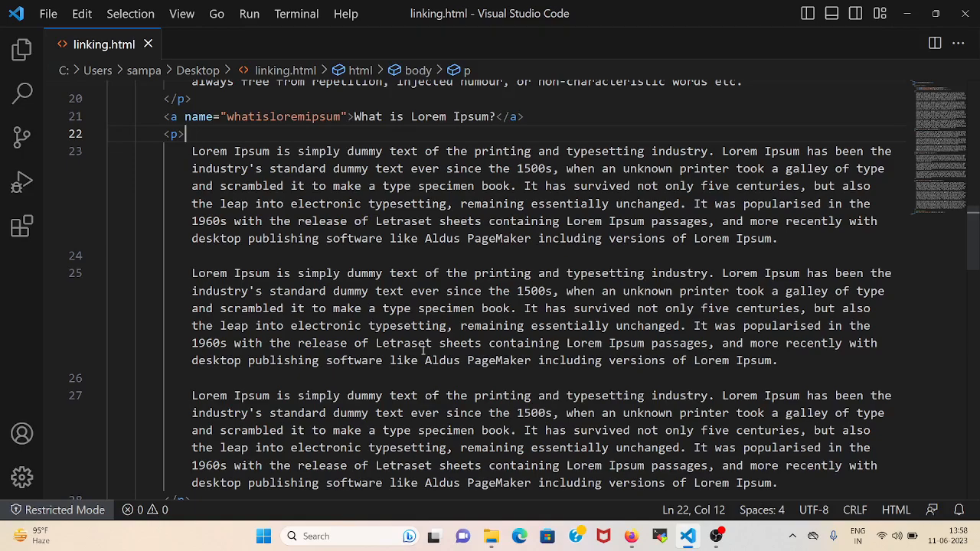
pyautogui.moveTo(573, 428)
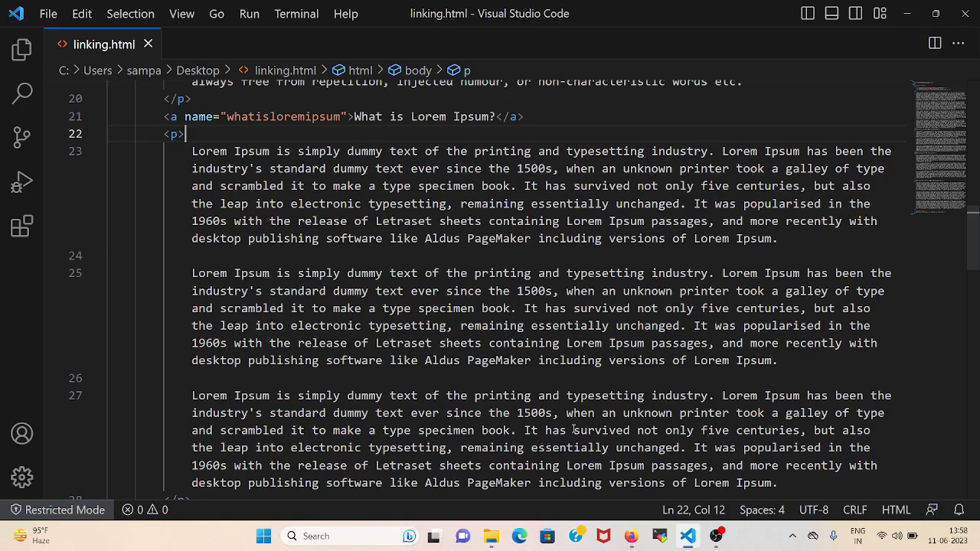
pyautogui.moveTo(631, 536)
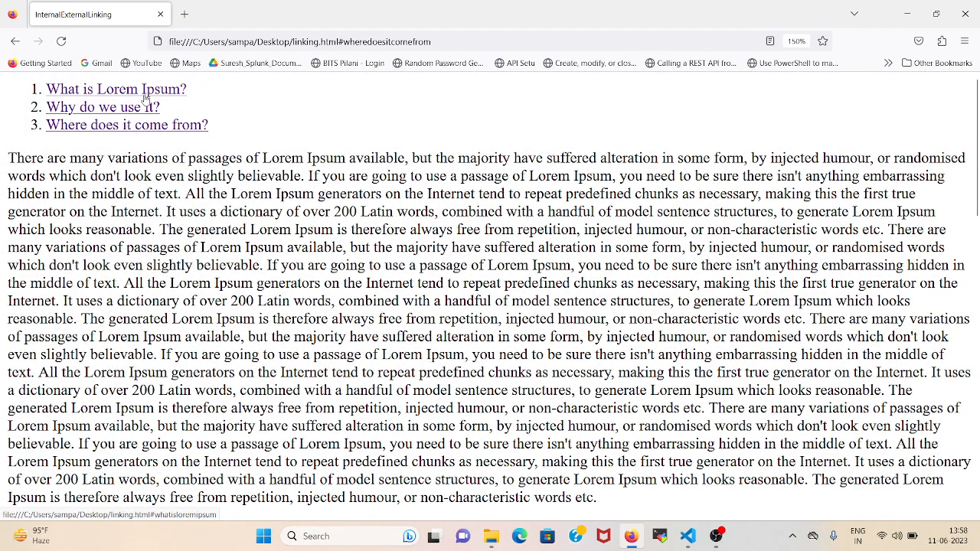
# Jump to the 'What is Lorem Ipsum?' section, then follow the 'Redirect to Lorem Ipsum' external link
pyautogui.click(116, 88)
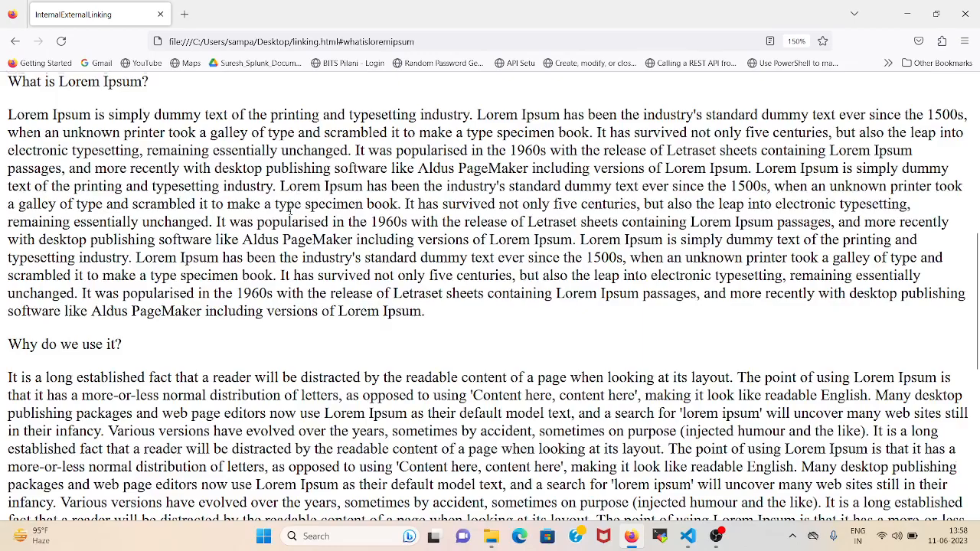
pyautogui.scroll(-3)
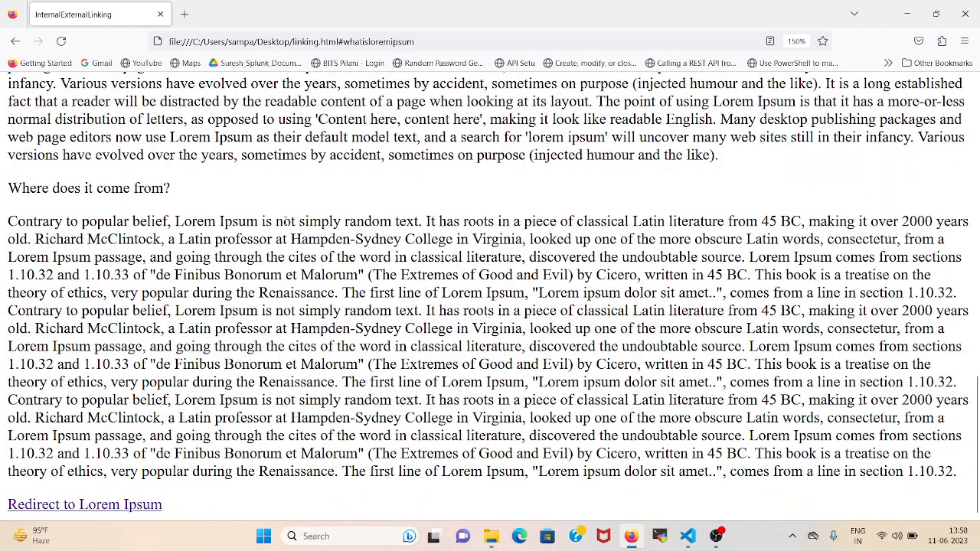
pyautogui.moveTo(84, 504)
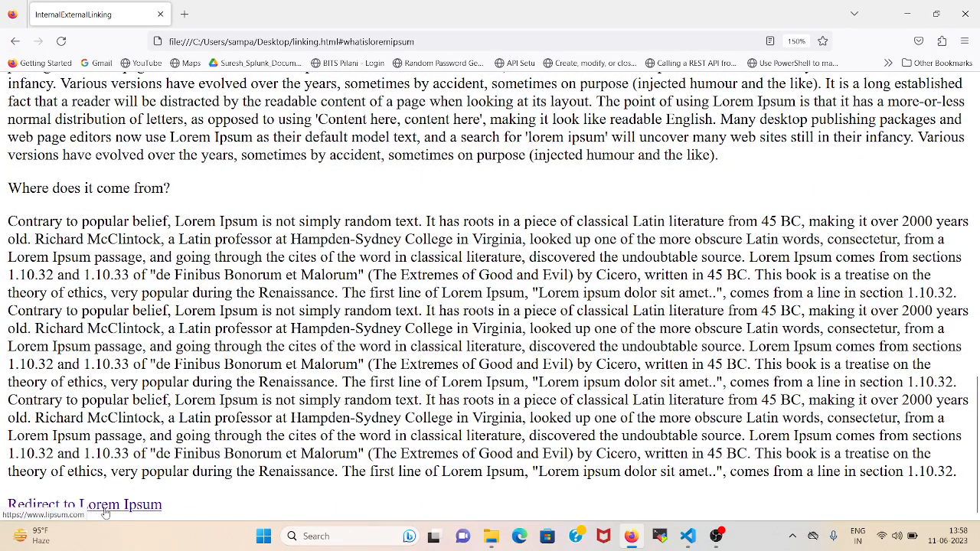
pyautogui.click(84, 504)
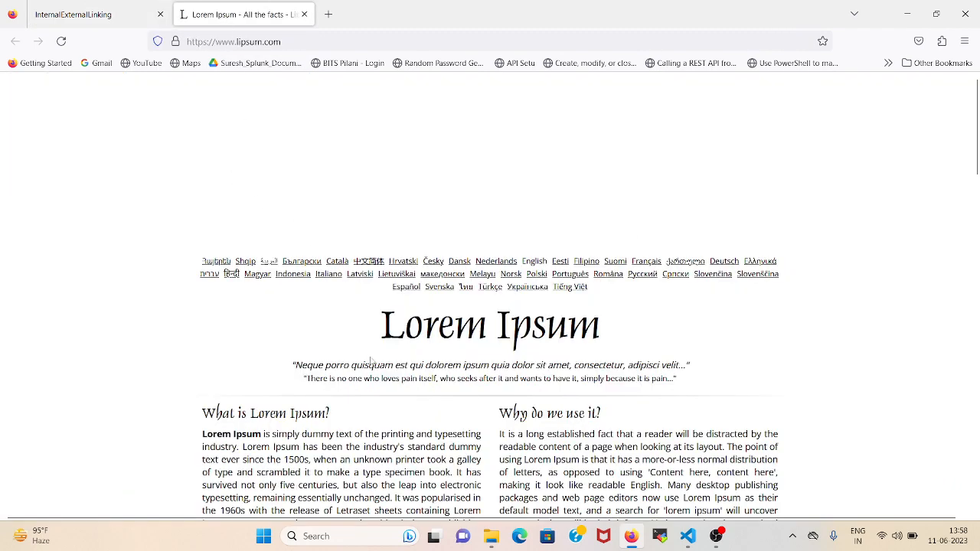
pyautogui.moveTo(334, 304)
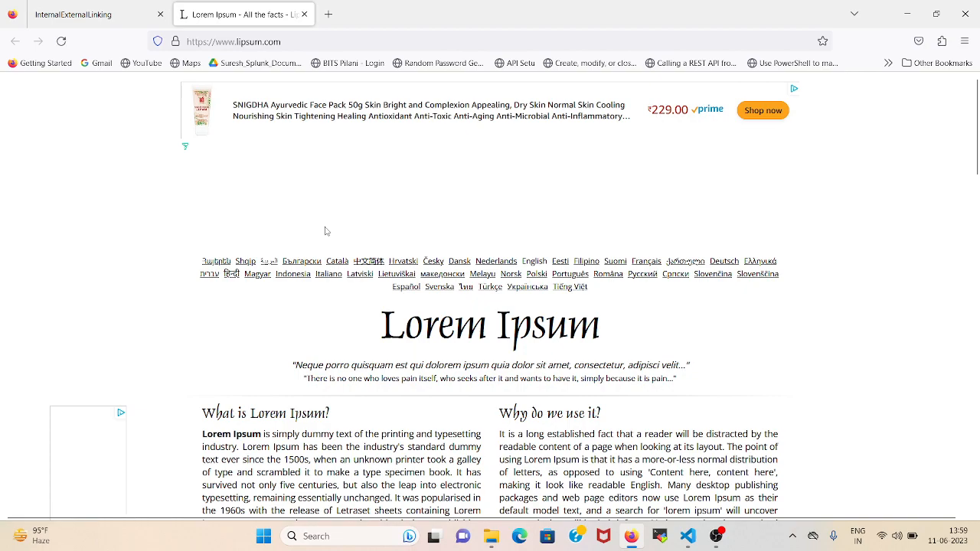
pyautogui.moveTo(321, 187)
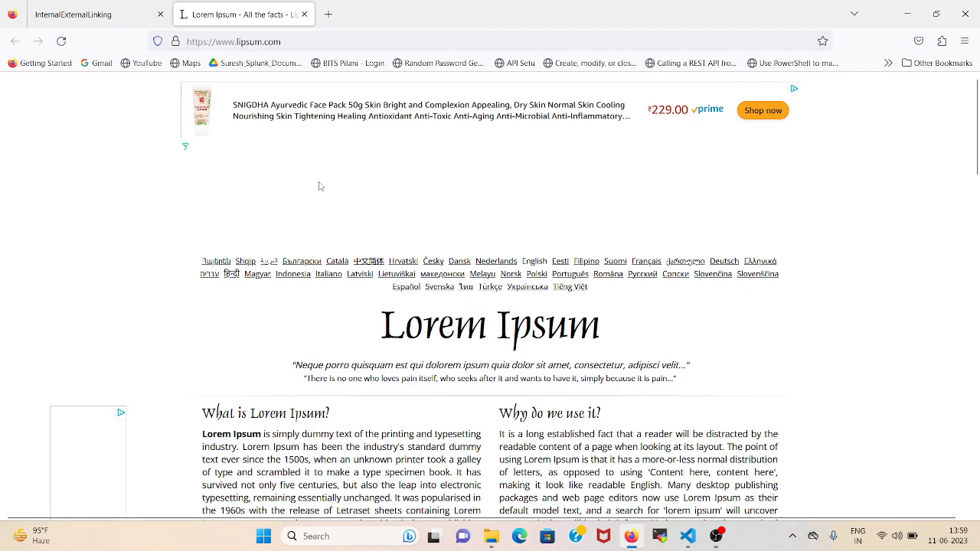